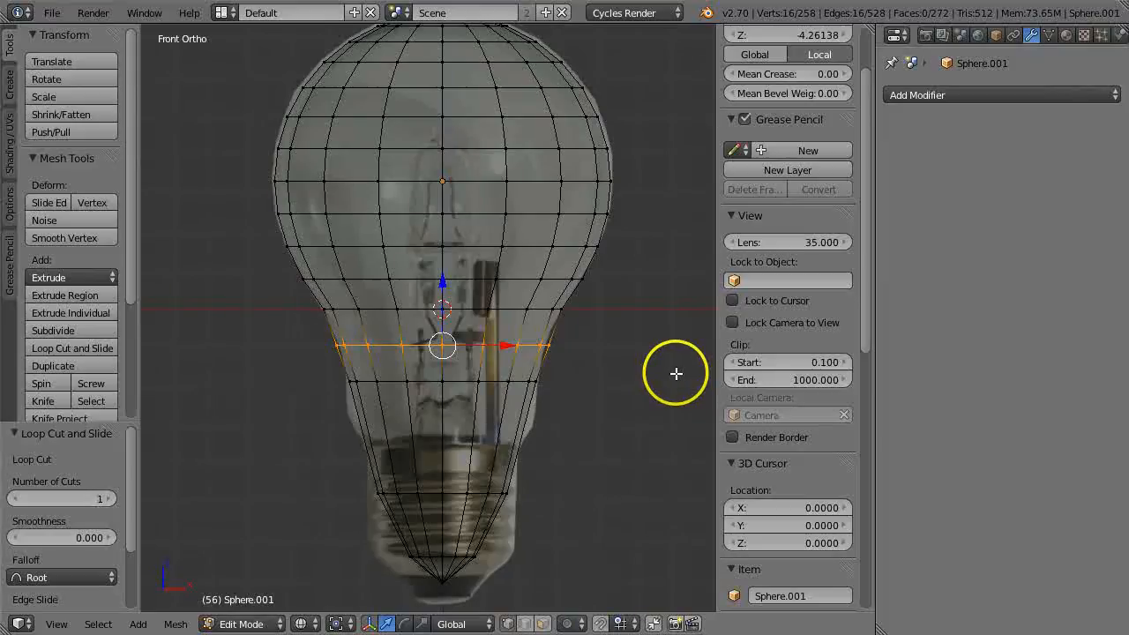
- Add horizontal edge loops and scale the lower loop inward to fit the bulb's neck
left_click_drag(677, 375, 576, 380)
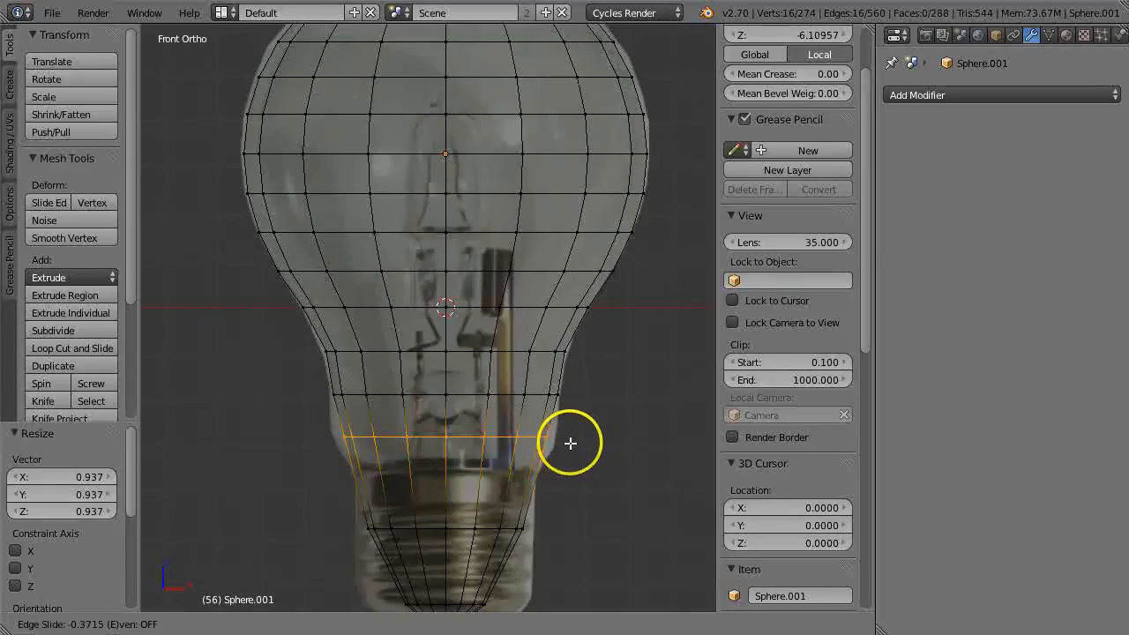
left_click_drag(570, 443, 621, 450)
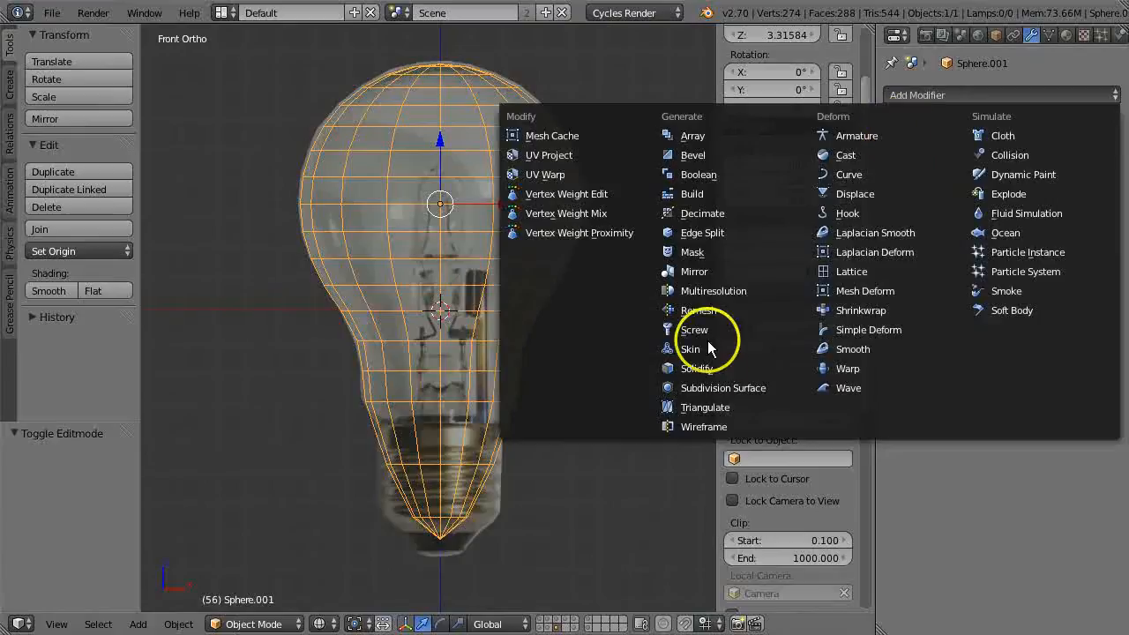
- Add a Subdivision Surface modifier to smooth the bulb mesh
left_click(724, 388)
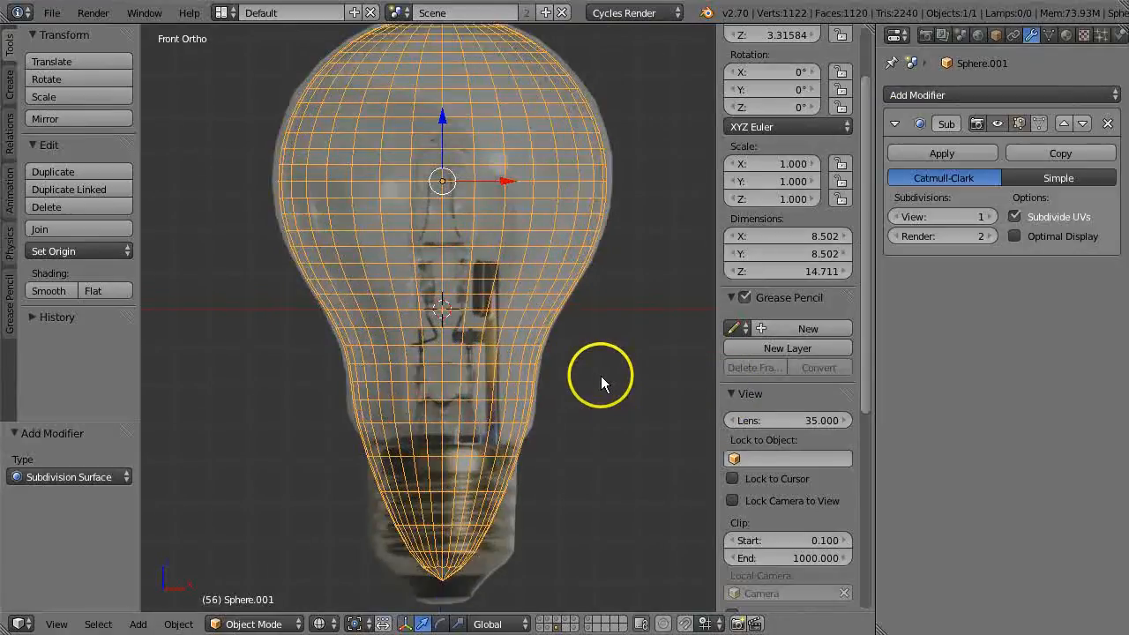